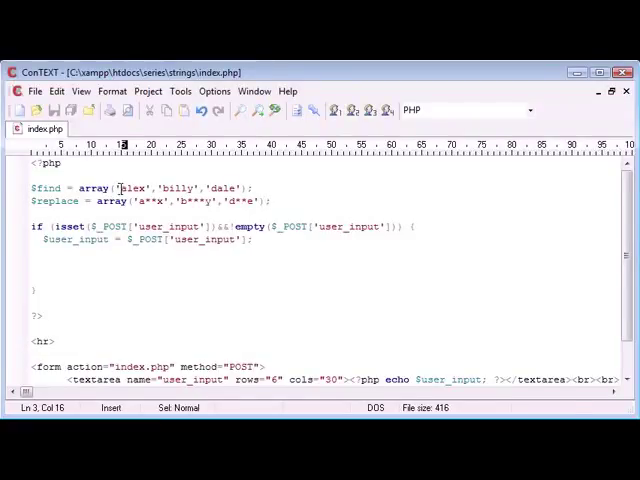
- Edit the name alex in the $find array while trimming the if block to the $_POST assignment
{"action": "double_click", "coordinate": [133, 188]}
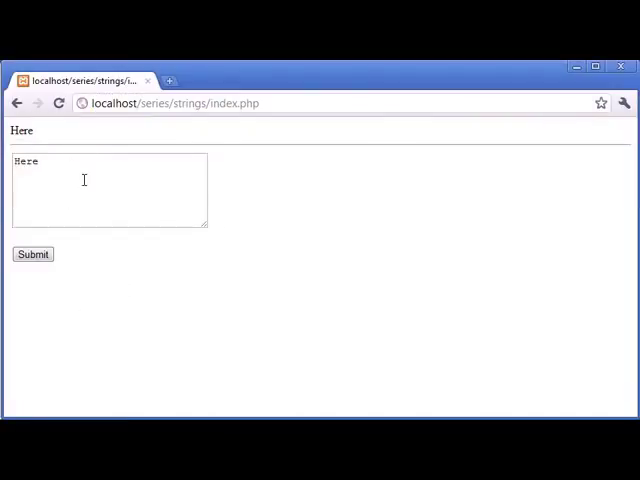
{"action": "type", "text": "A"}
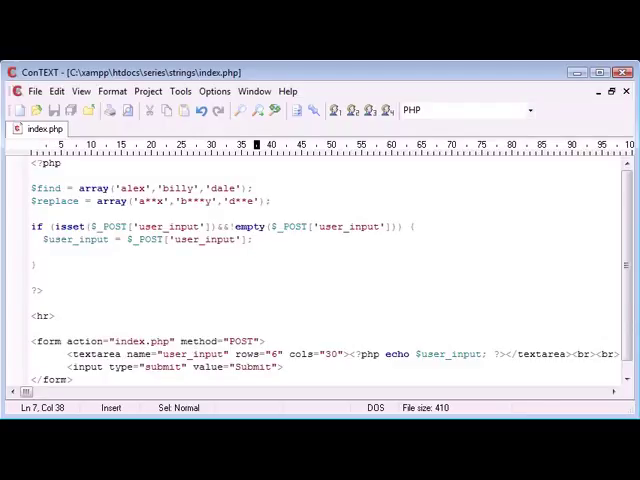
- Write $user_input_new = str_replace($find, $replace, $user_input); inside the if block
{"action": "type", "text": "$user_input"}
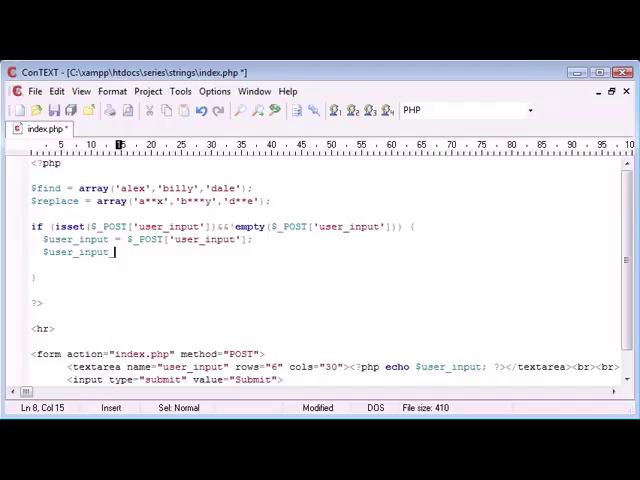
{"action": "type", "text": "_new ="}
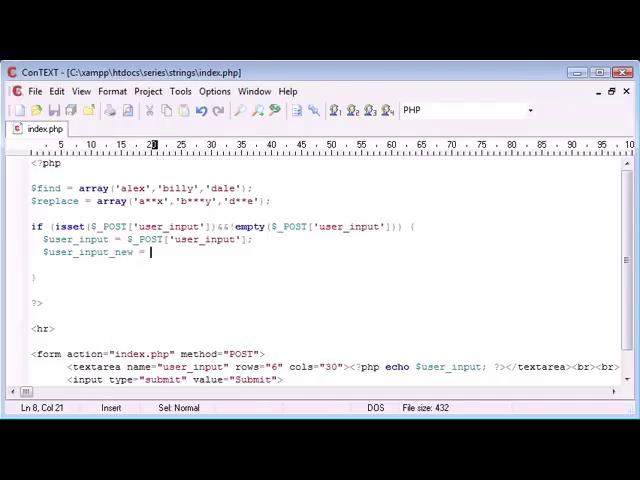
{"action": "type", "text": "str_rep"}
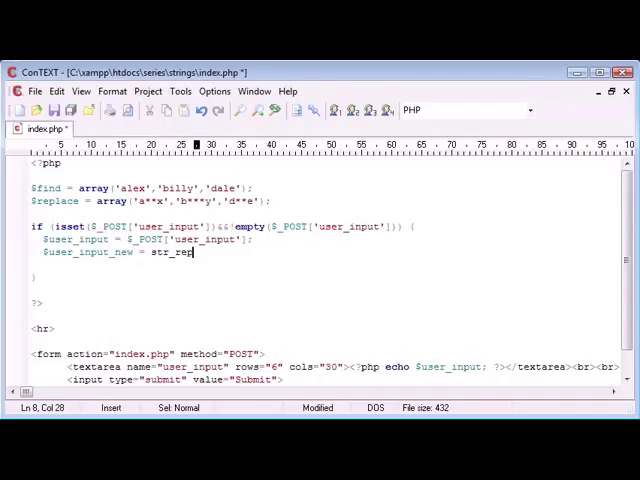
{"action": "type", "text": "lace();"}
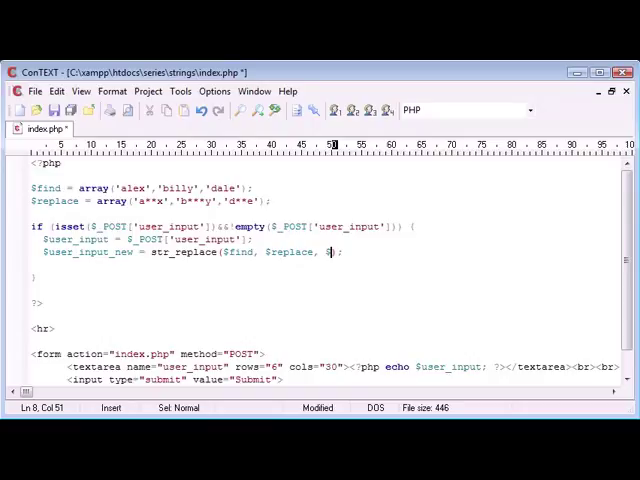
{"action": "type", "text": "user_input"}
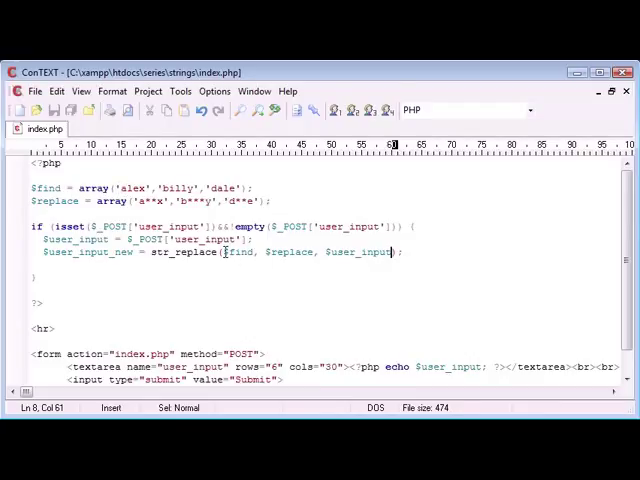
{"action": "double_click", "coordinate": [237, 252]}
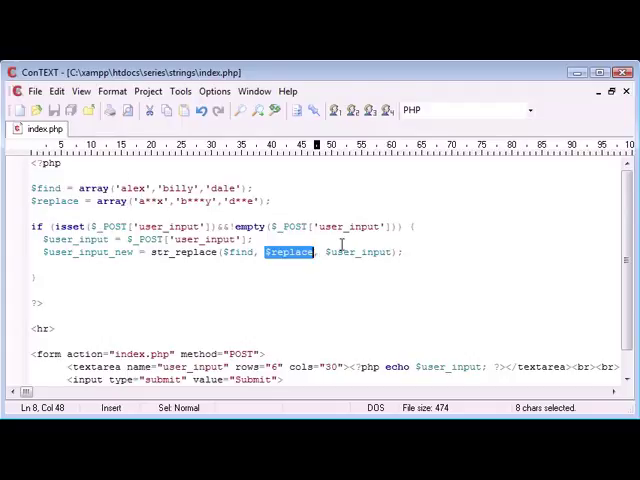
{"action": "left_click_drag", "start_coordinate": [280, 251], "coordinate": [406, 251]}
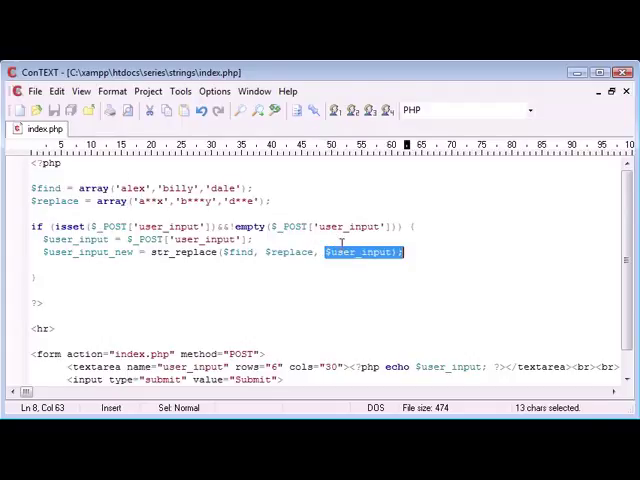
- Add echo $user_input_new; after the replacement line
{"action": "type", "text": "echo $us"}
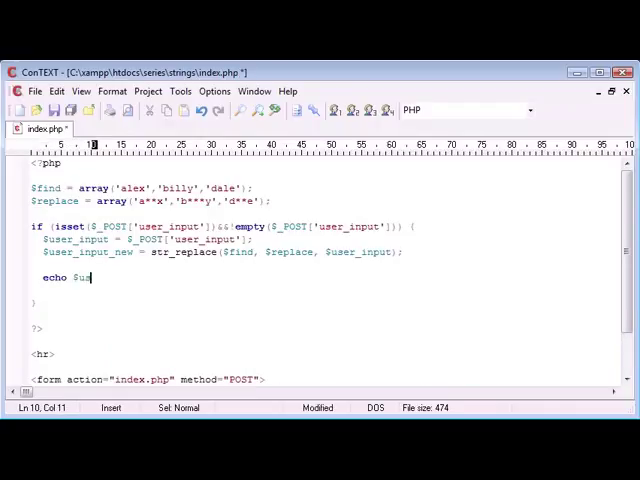
{"action": "type", "text": "er_input"}
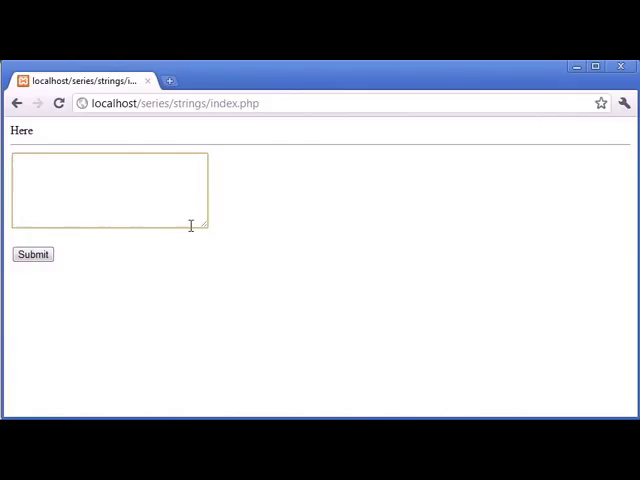
- Submit 'Any old text in here' through the form as a first test
{"action": "type", "text": "Any c"}
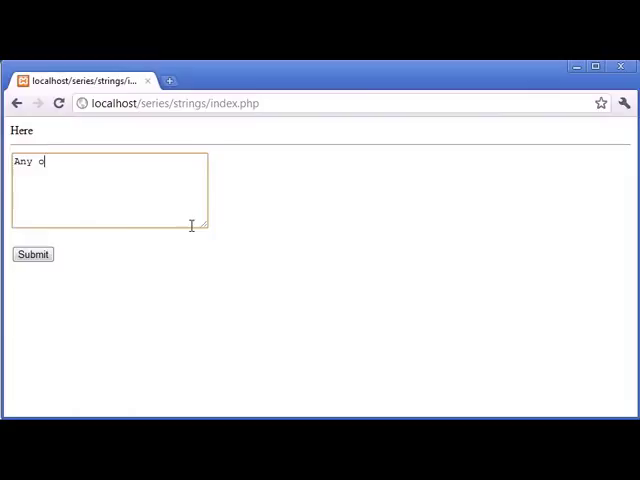
{"action": "type", "text": "ld text in here"}
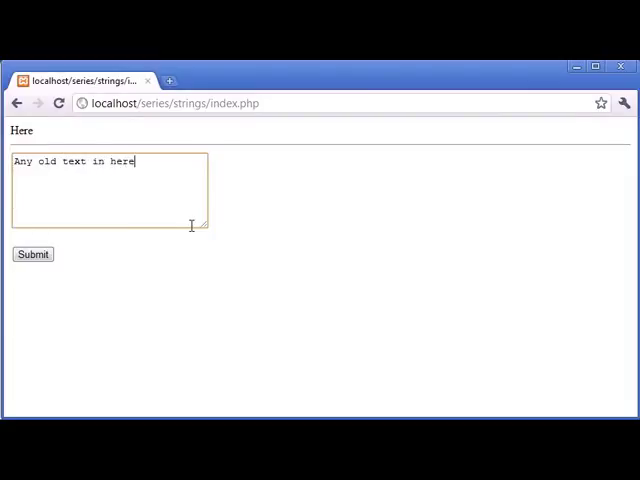
{"action": "left_click", "coordinate": [33, 254]}
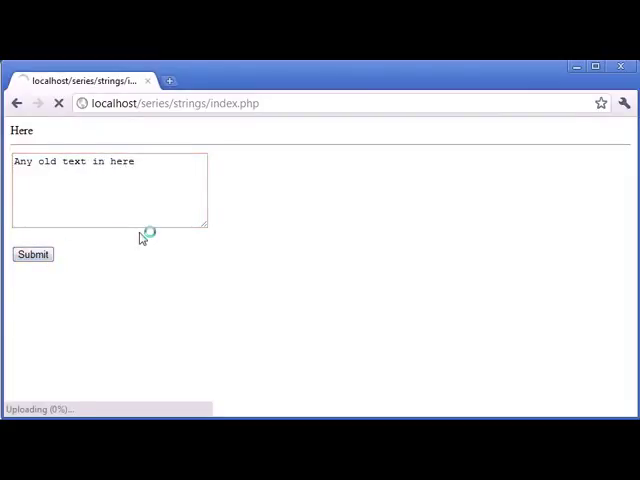
{"action": "left_click", "coordinate": [32, 254]}
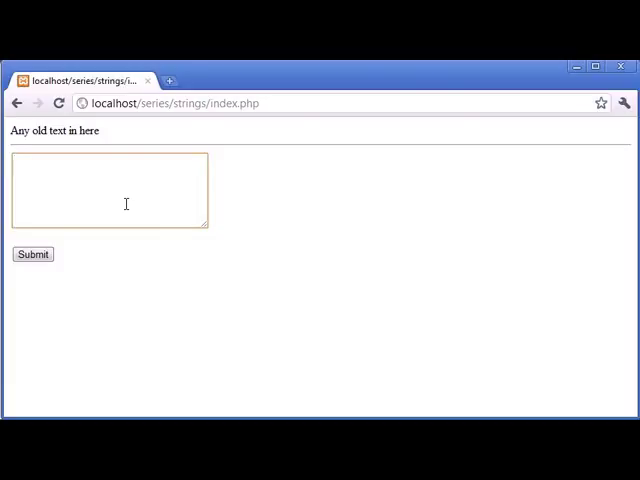
- Submit 'Today, I went out with alex, billy and dale.' and see the names starred
{"action": "type", "text": "Today"}
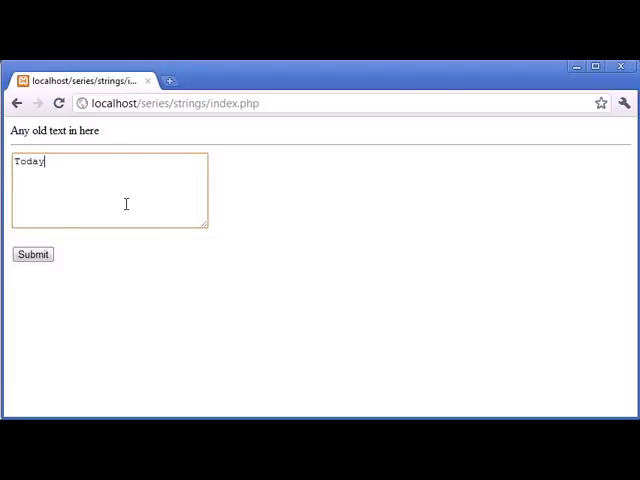
{"action": "type", "text": ", I went out with"}
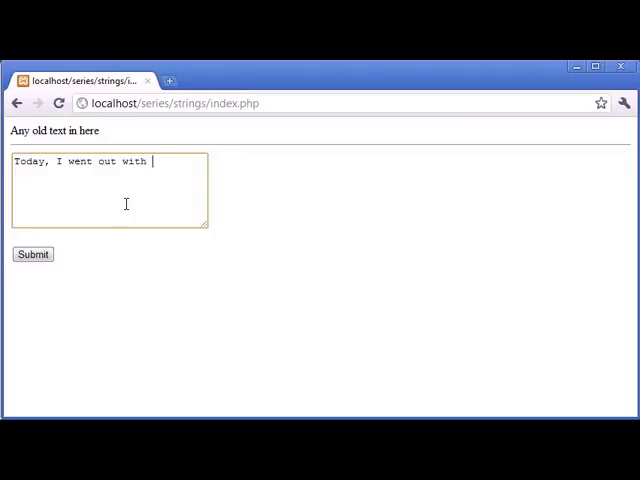
{"action": "type", "text": "alex, billy and dale."}
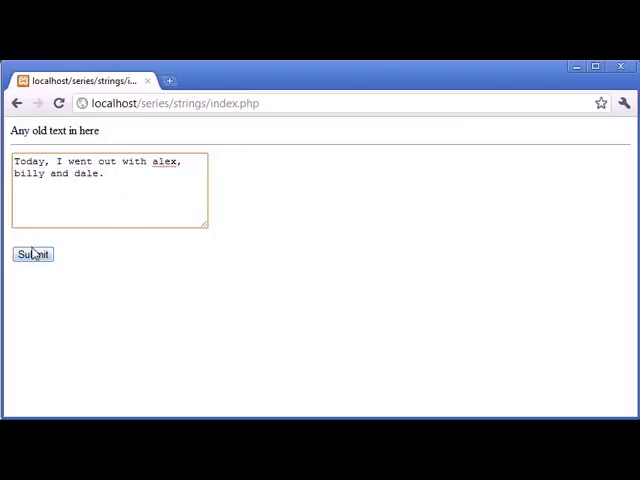
{"action": "left_click", "coordinate": [32, 254]}
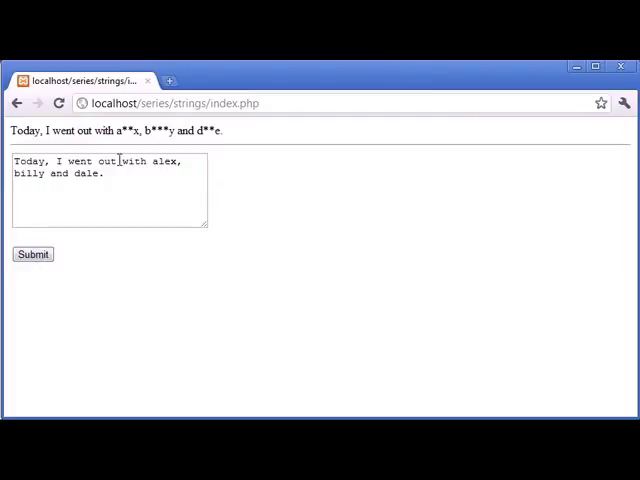
{"action": "mouse_move", "coordinate": [284, 211]}
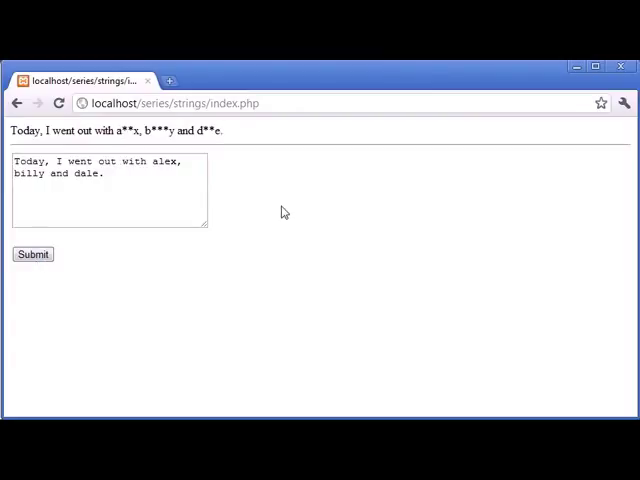
{"action": "mouse_move", "coordinate": [268, 213]}
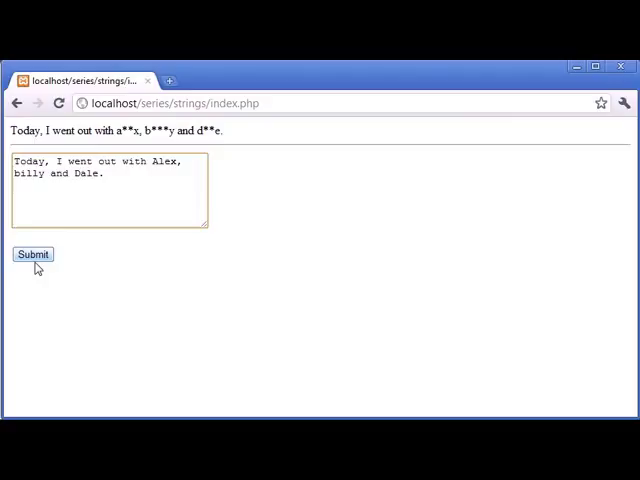
- Submit the sentence with capitalised Alex and Dale, so only billy is starred
{"action": "double_click", "coordinate": [88, 173]}
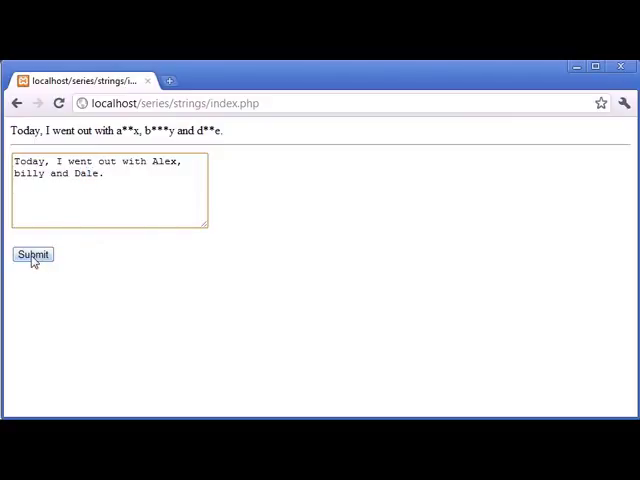
{"action": "left_click", "coordinate": [33, 254]}
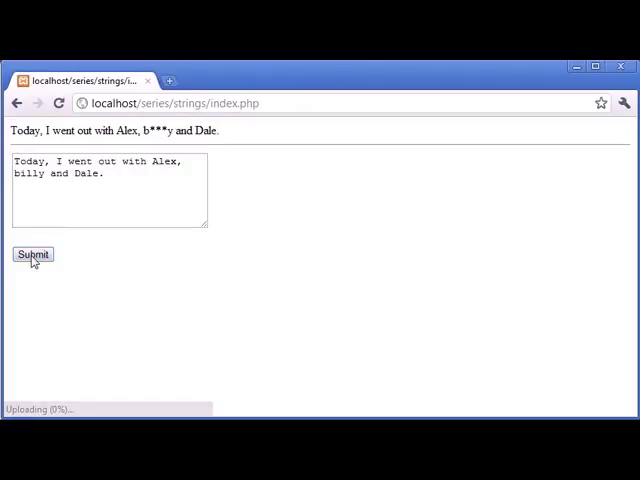
{"action": "left_click", "coordinate": [33, 254]}
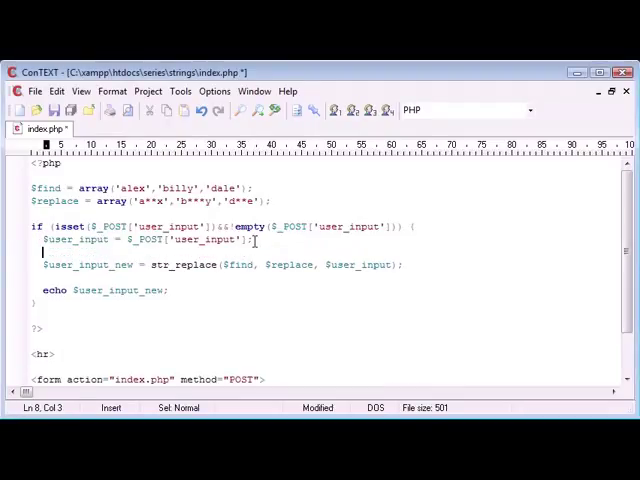
- Add $user_input_lc = strtolower($user_input); and pass $user_input_lc to str_replace
{"action": "type", "text": "$user"}
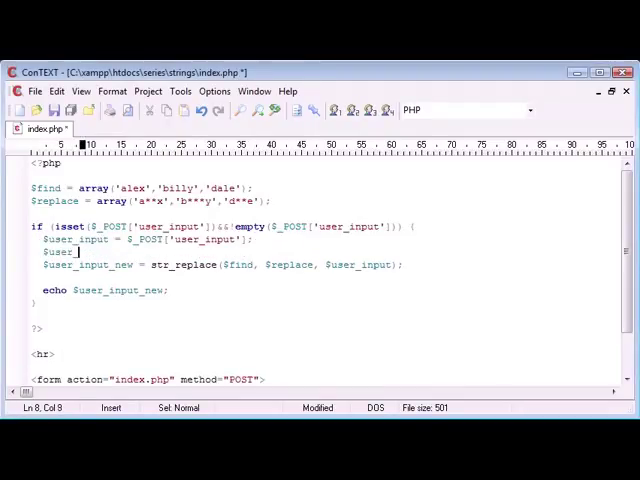
{"action": "type", "text": "_input_"}
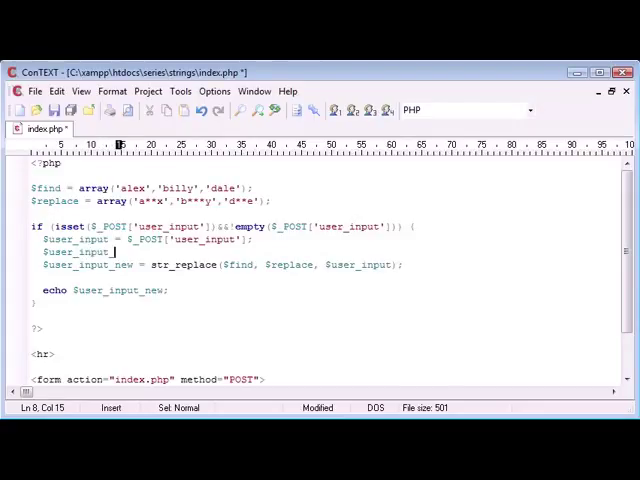
{"action": "type", "text": "lc"}
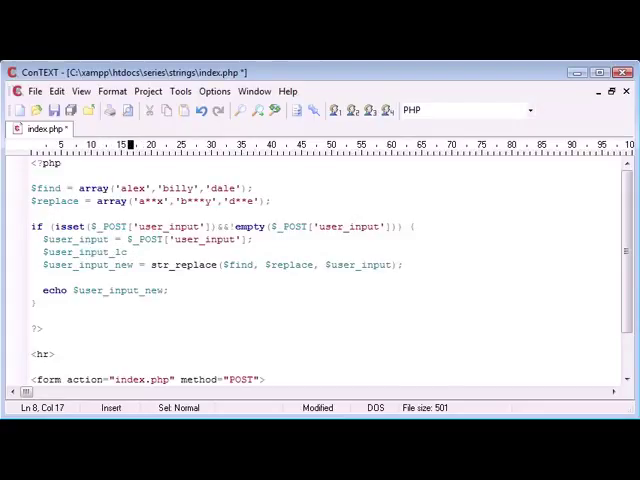
{"action": "type", "text": "= st"}
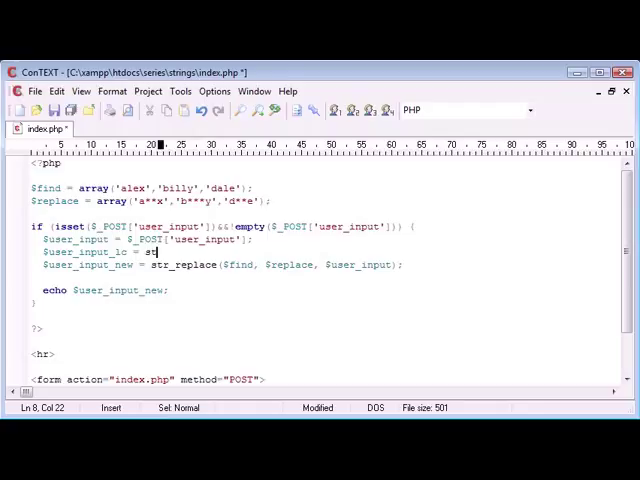
{"action": "type", "text": "rtolower($user_input);"}
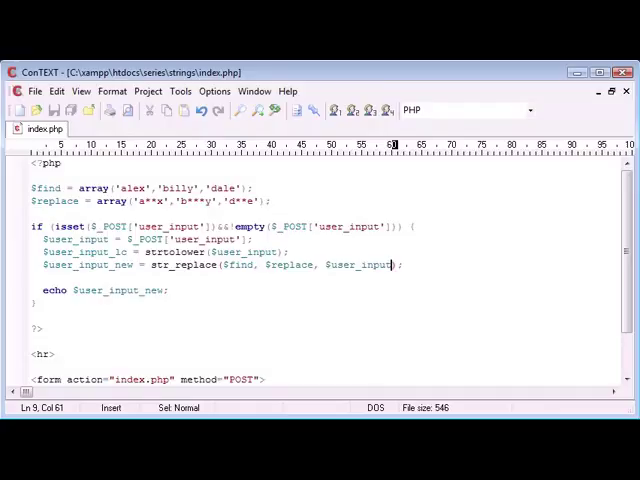
{"action": "type", "text": "_lc"}
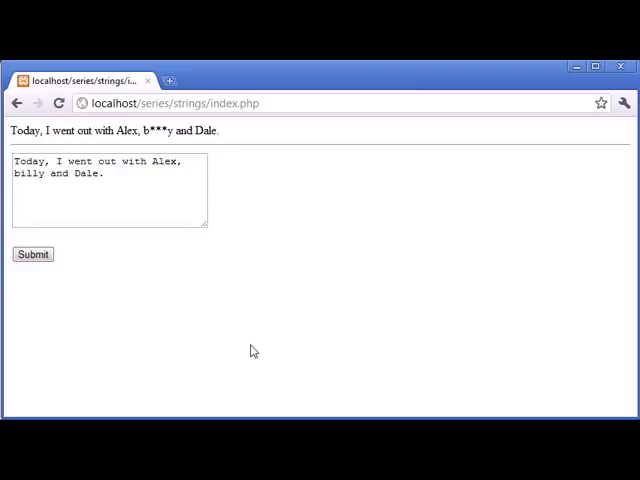
- Resend the form so the lowercase output has all three names starred
{"action": "left_click", "coordinate": [32, 254]}
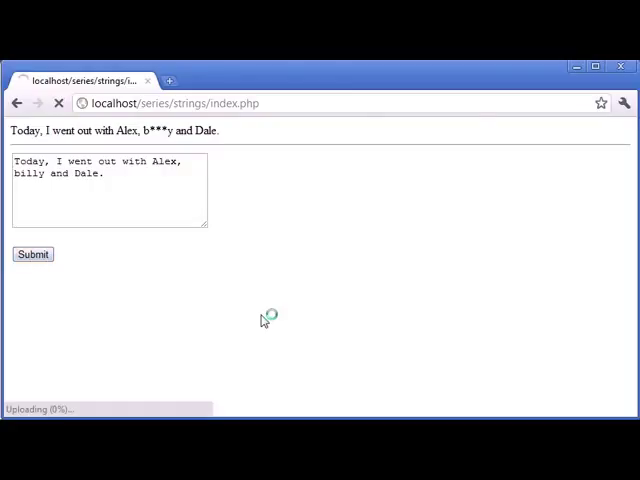
{"action": "left_click", "coordinate": [32, 254]}
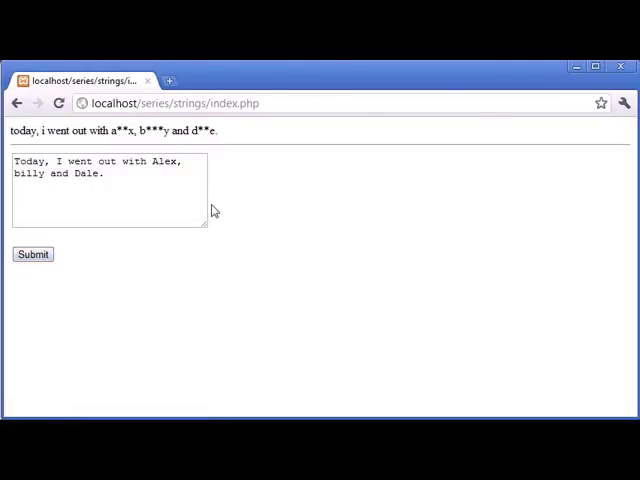
{"action": "mouse_move", "coordinate": [359, 281]}
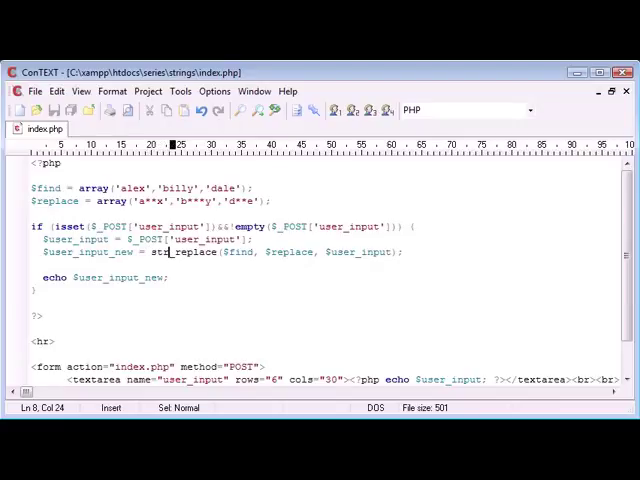
- Change str_replace to str_ireplace so the name matching ignores case
{"action": "left_click", "coordinate": [178, 251]}
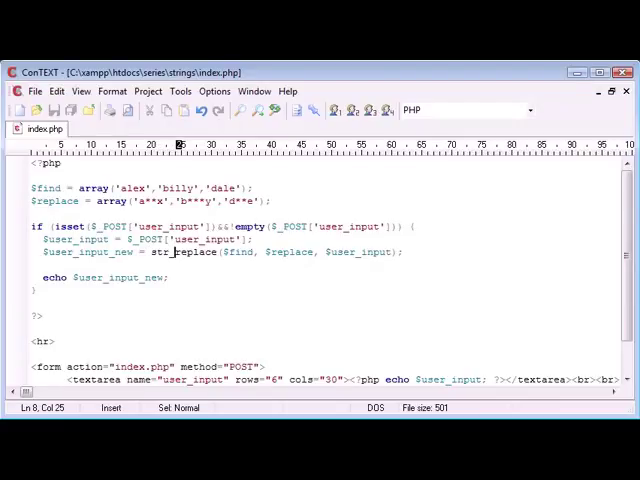
{"action": "type", "text": "ith Alex, billy and Dale."}
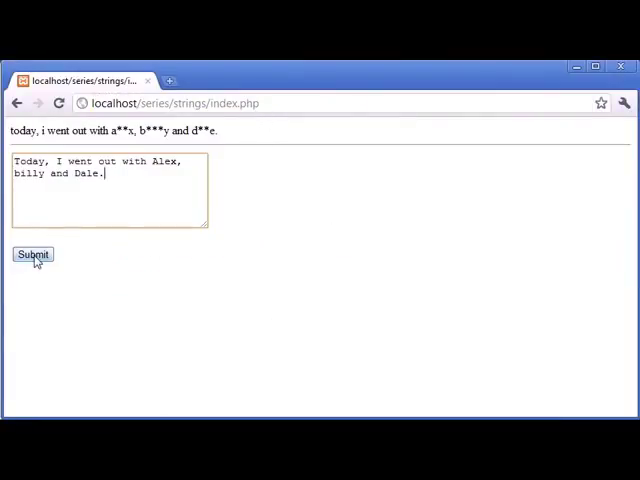
- Resubmit the sentence and highlight the starred Alex, billy and Dale in the capitalised output
{"action": "left_click", "coordinate": [33, 254]}
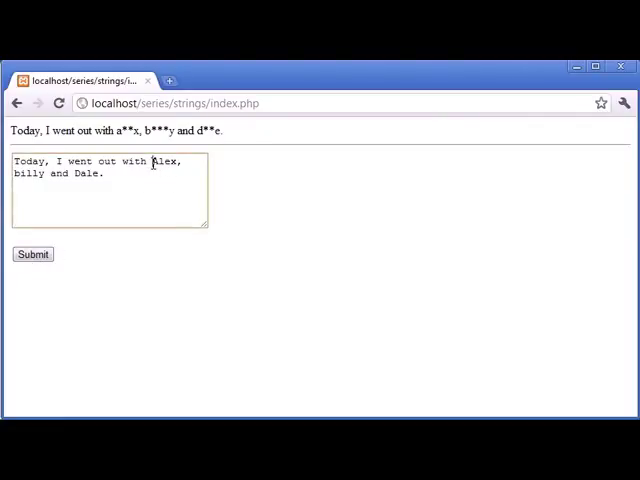
{"action": "mouse_move", "coordinate": [15, 178]}
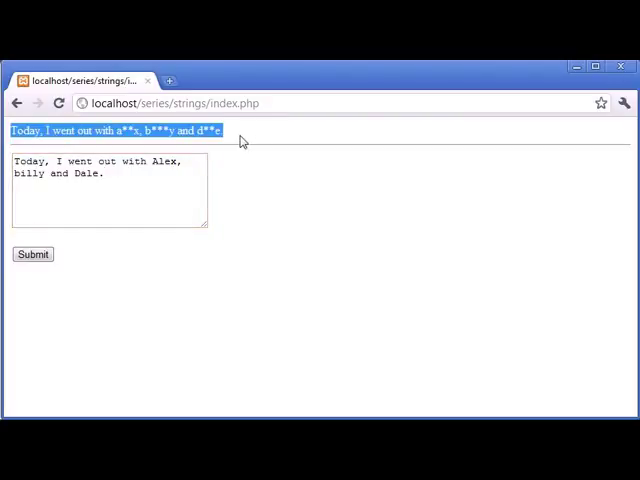
{"action": "left_click", "coordinate": [120, 130]}
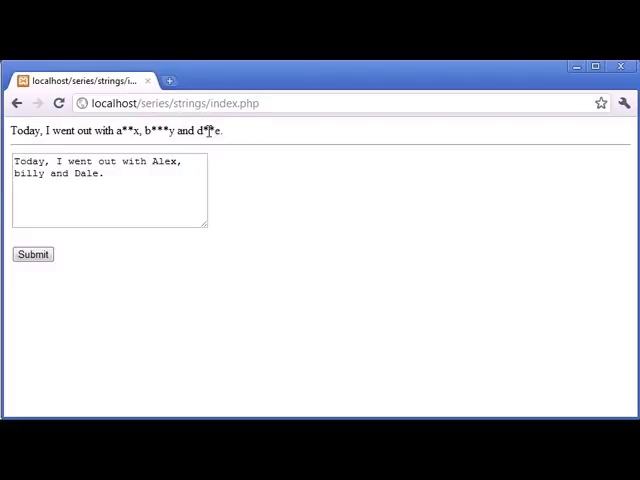
{"action": "left_click_drag", "start_coordinate": [118, 130], "coordinate": [225, 130]}
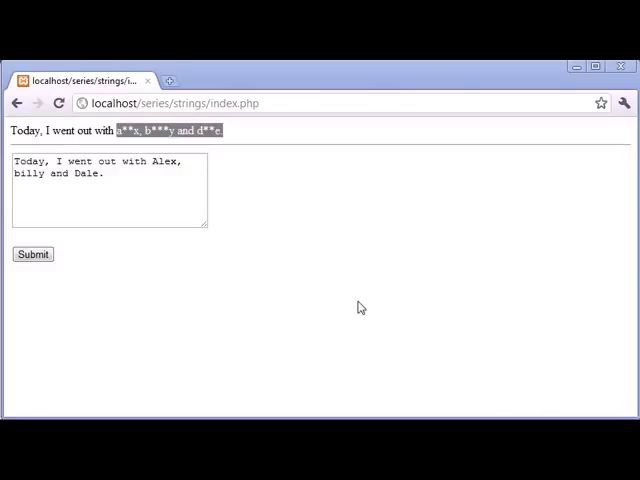
{"action": "left_click", "coordinate": [150, 130]}
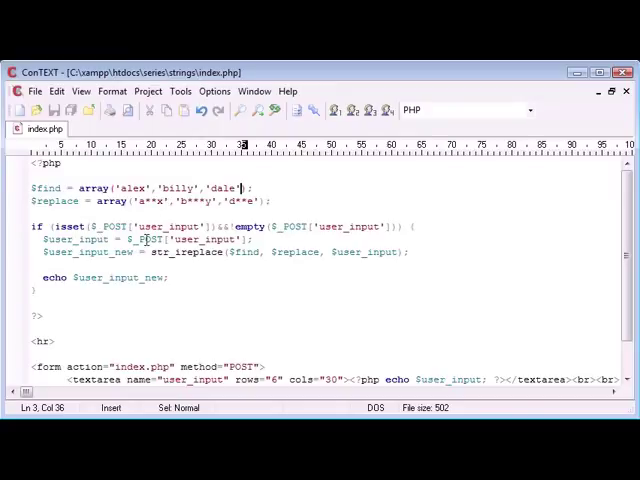
{"action": "double_click", "coordinate": [163, 251]}
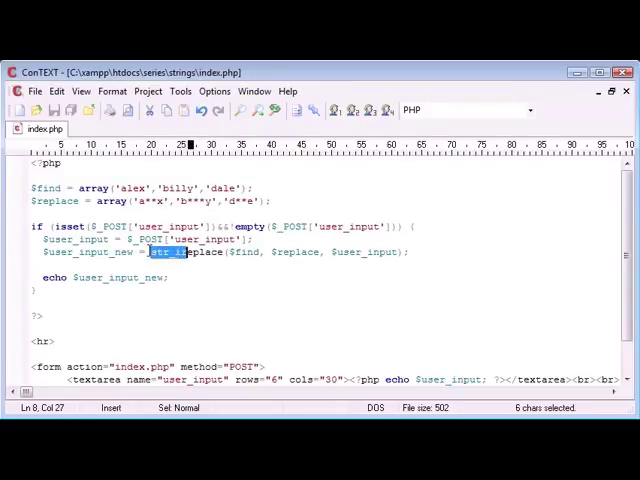